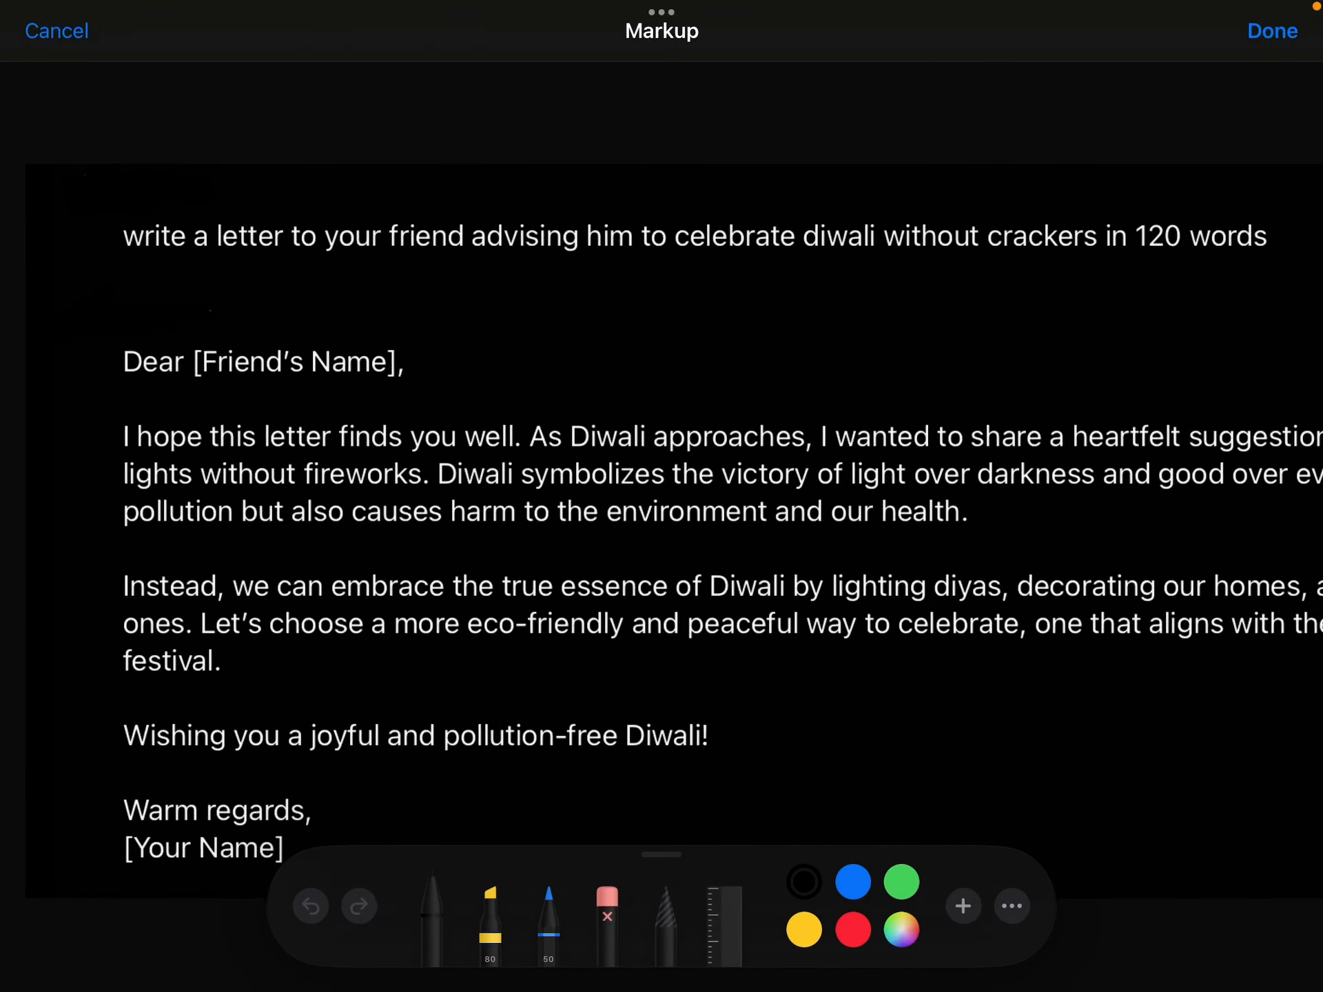
# Step: Choose a stroke thickness for the pen from its width and opacity options
pyautogui.click(434, 906)
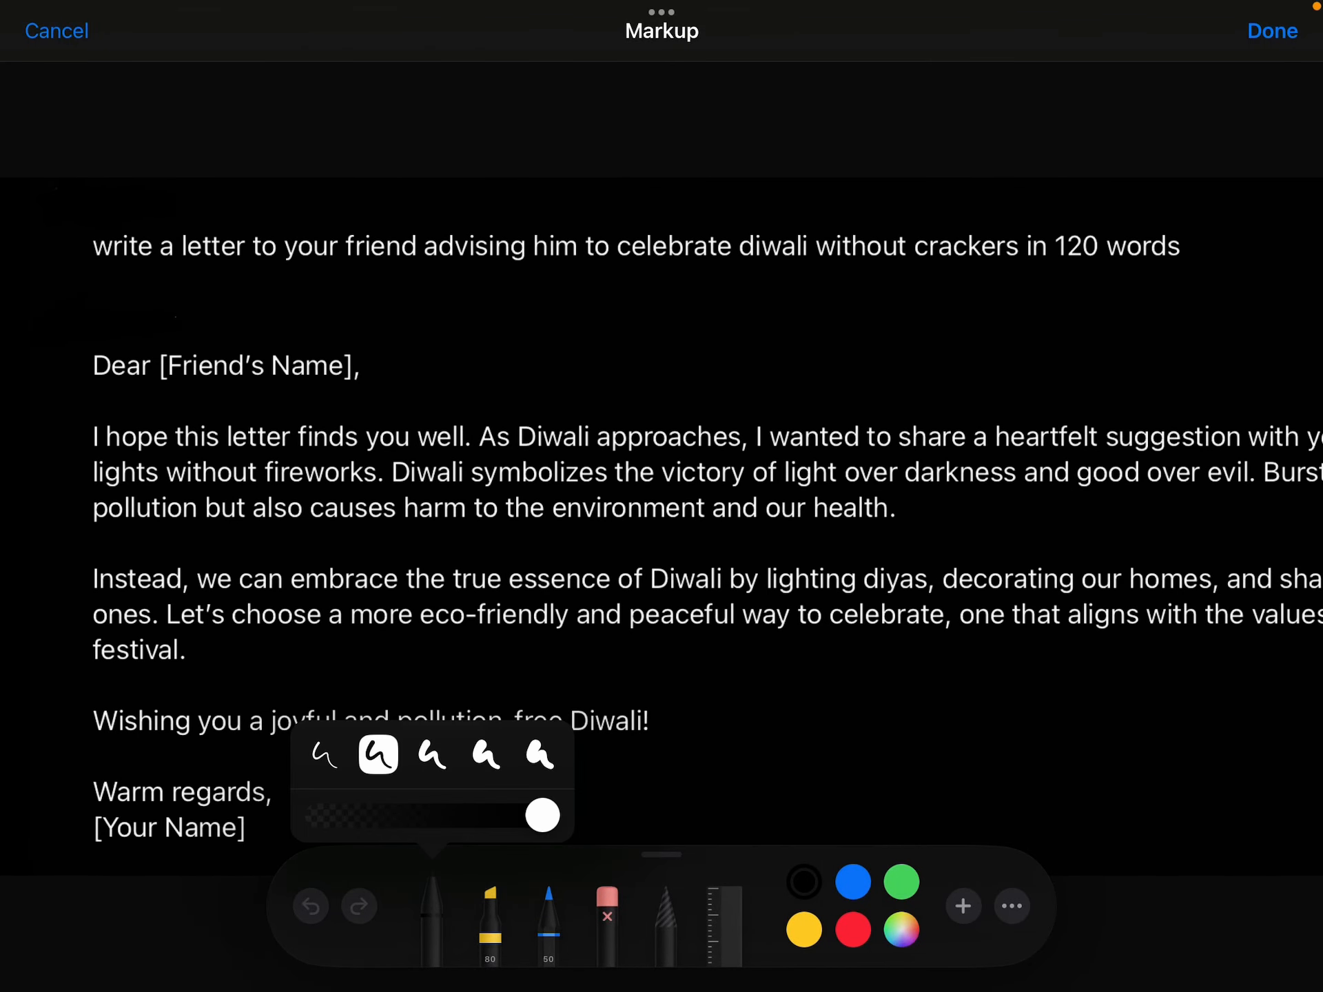
pyautogui.click(902, 881)
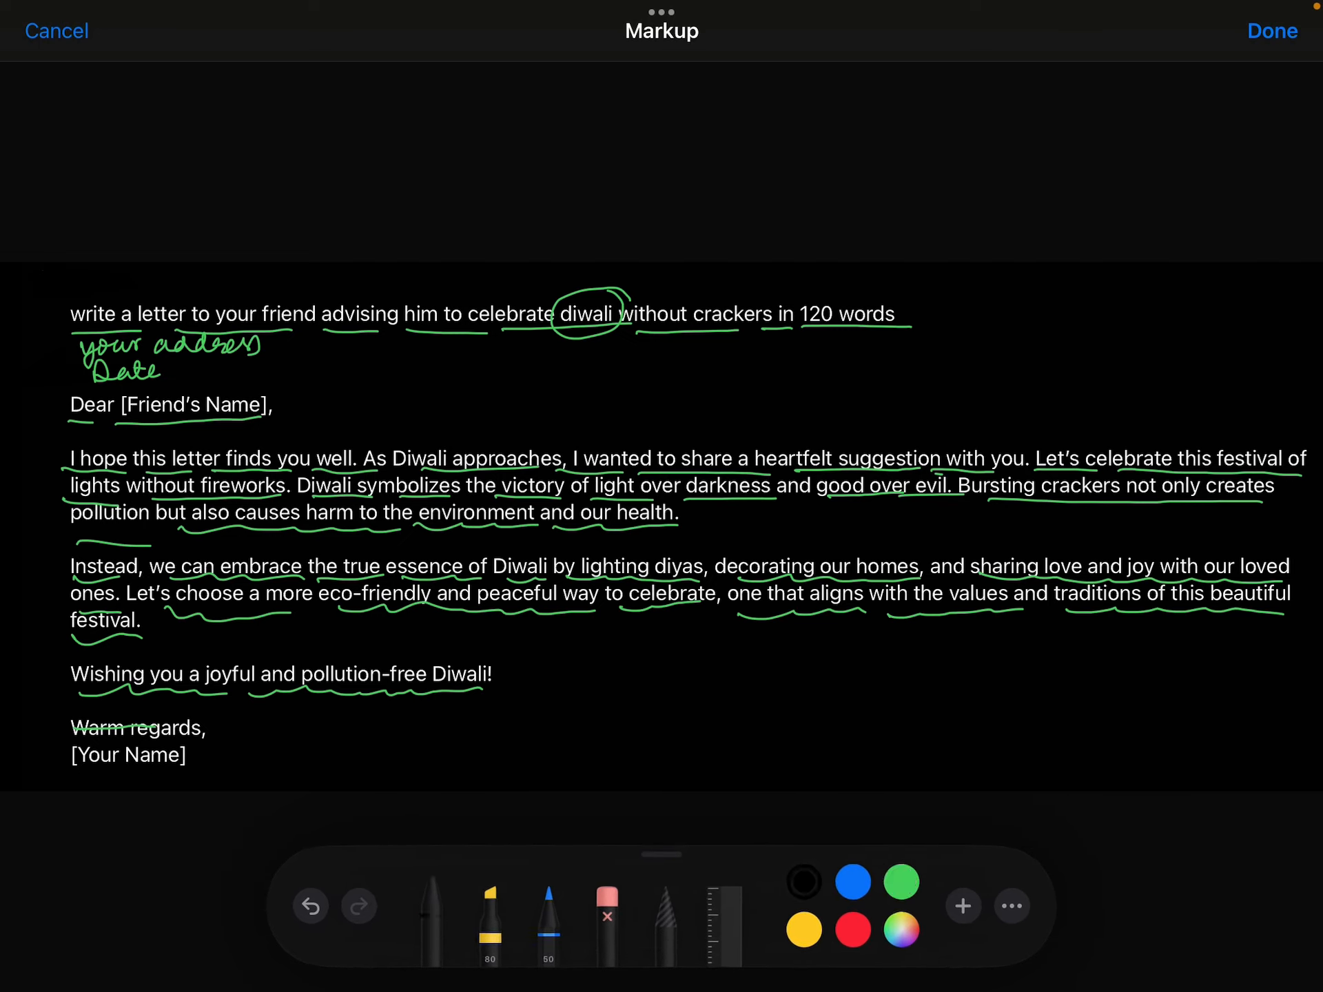
# Step: Switch the pen ink to green and bring up its stroke thickness options
pyautogui.click(442, 915)
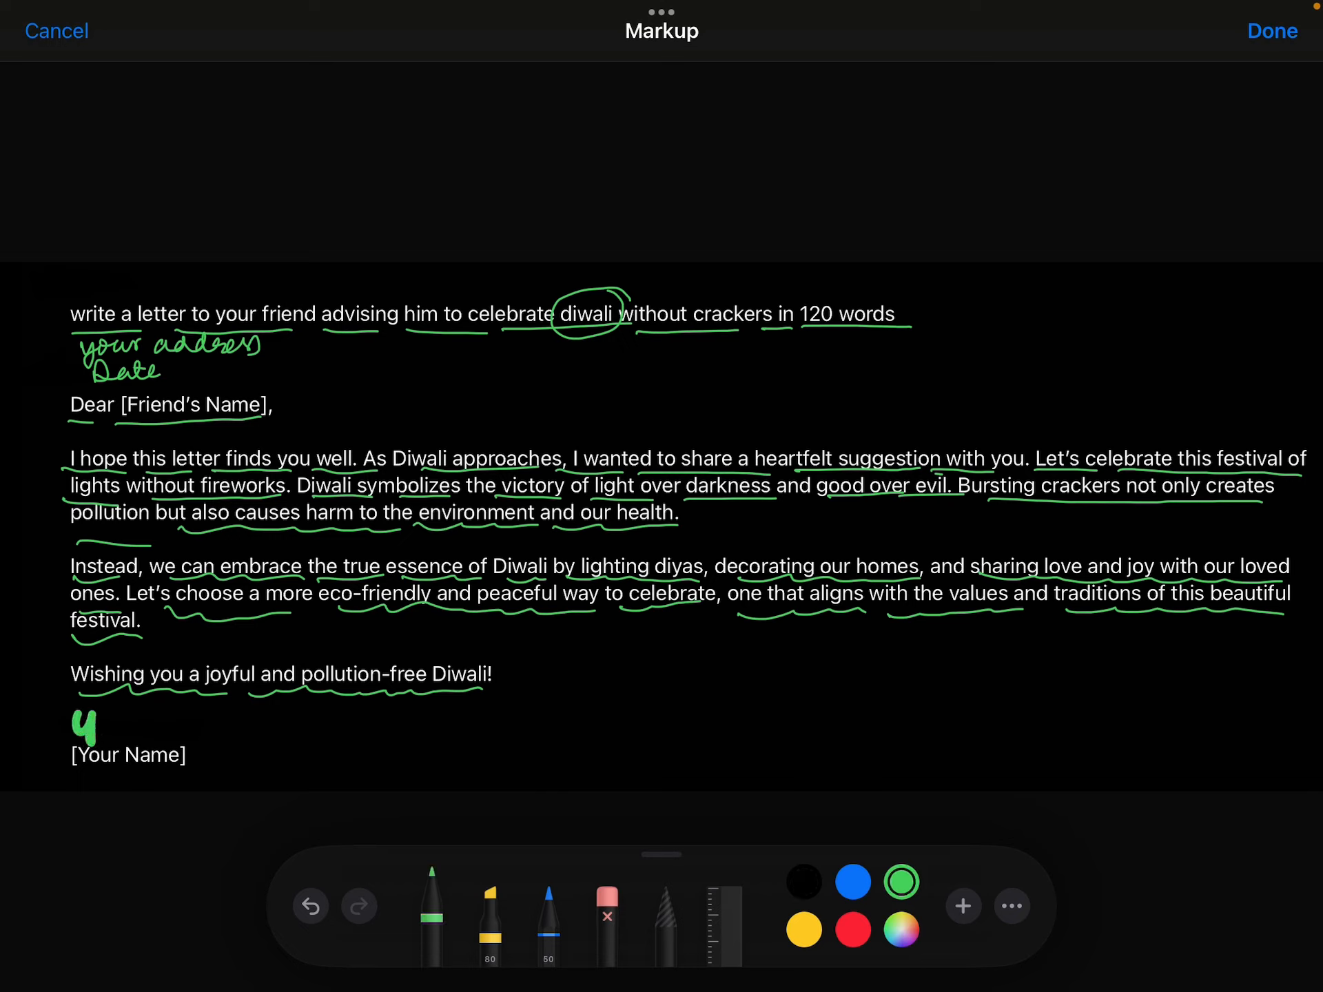
pyautogui.click(433, 907)
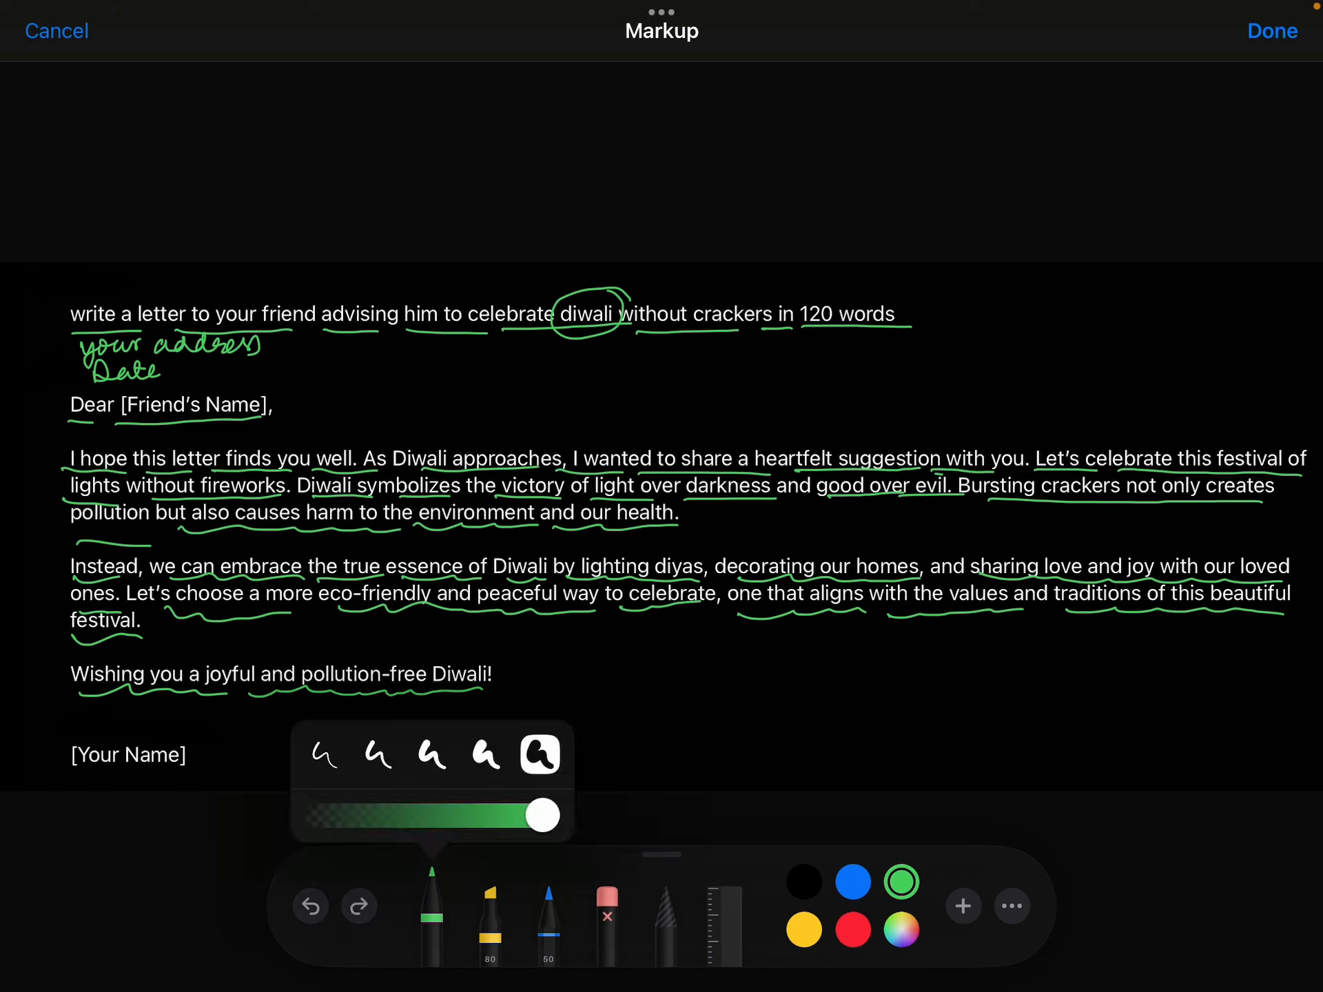